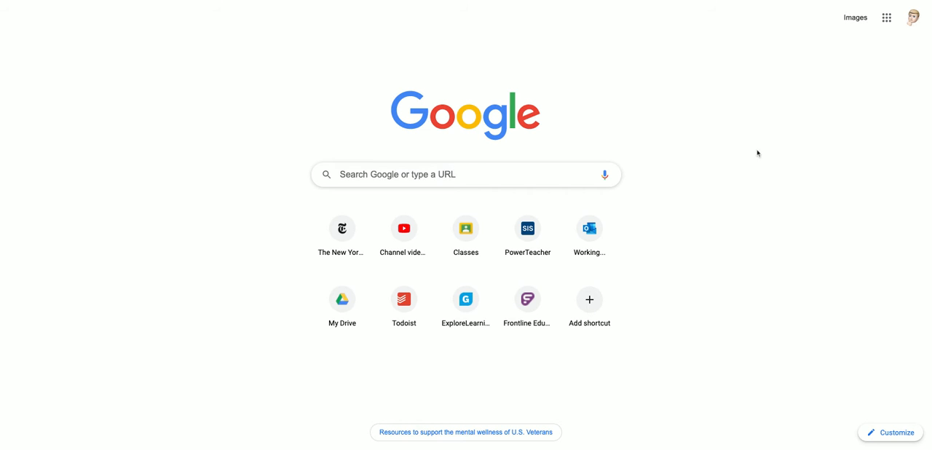
mouse_move(724, 149)
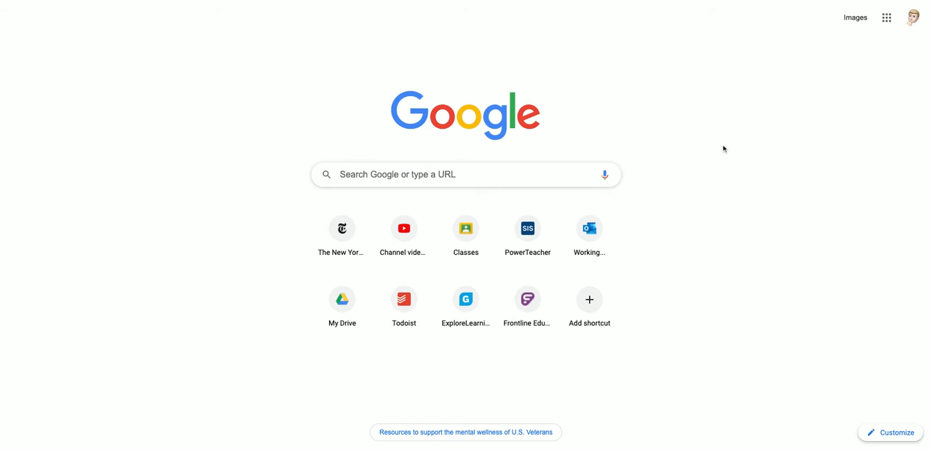
mouse_move(727, 152)
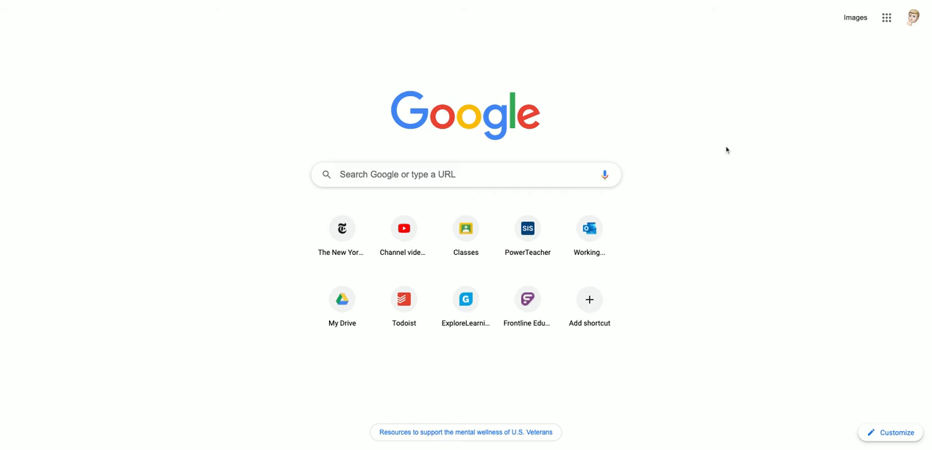
mouse_move(731, 153)
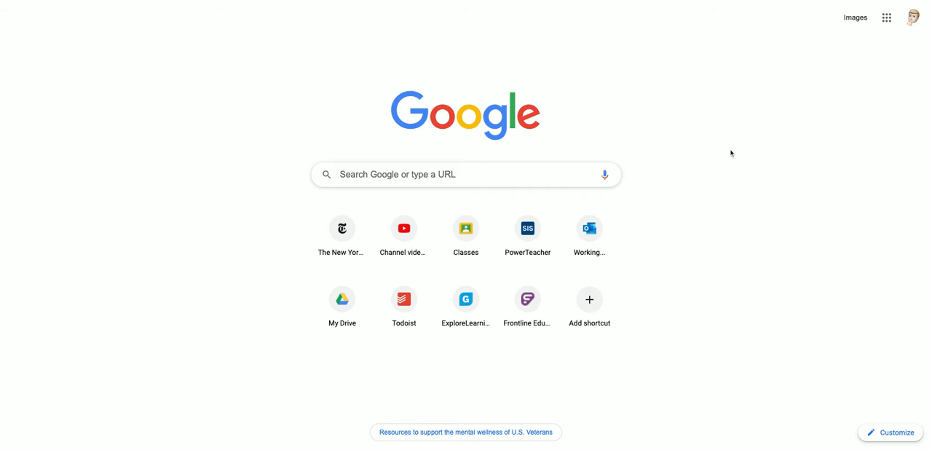
mouse_move(736, 156)
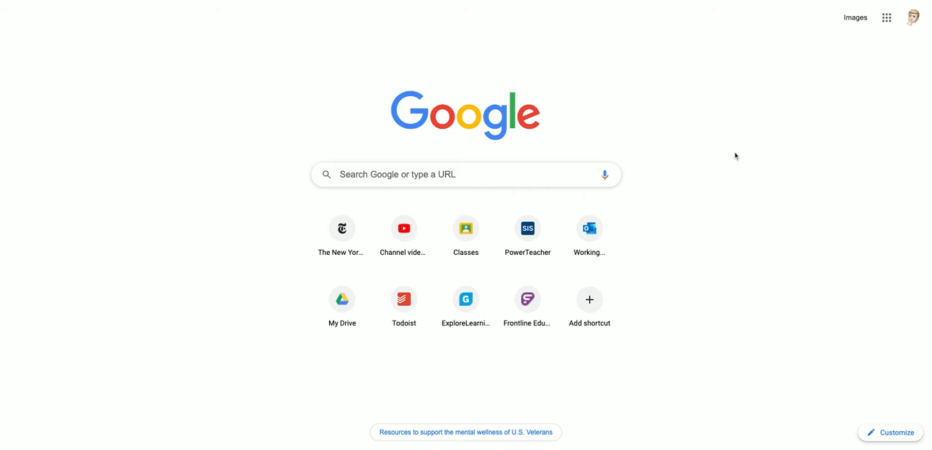
mouse_move(670, 153)
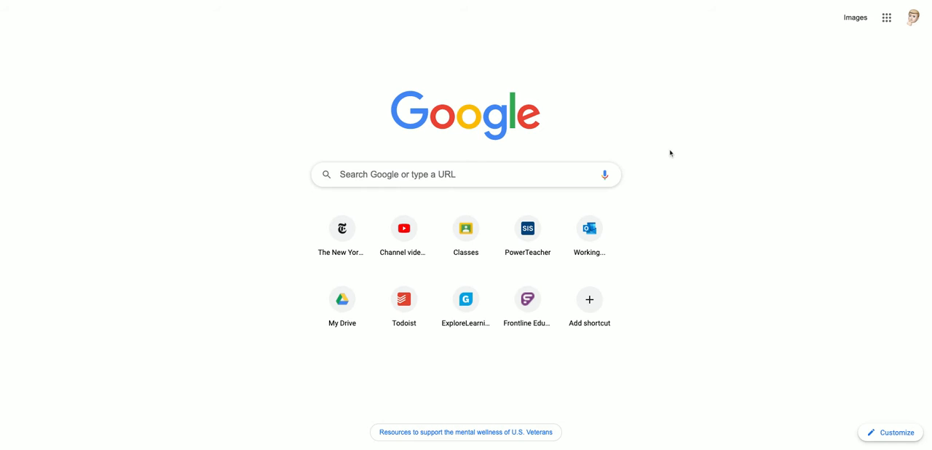
mouse_move(664, 154)
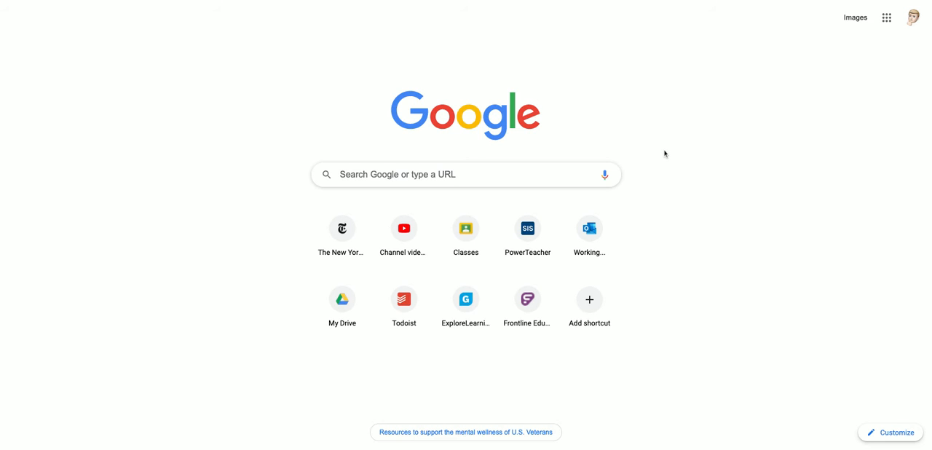
mouse_move(338, 67)
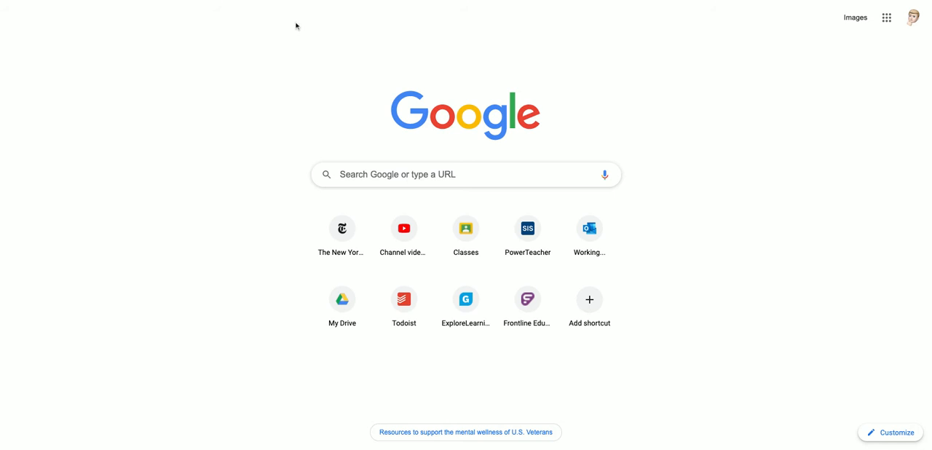
mouse_move(260, 3)
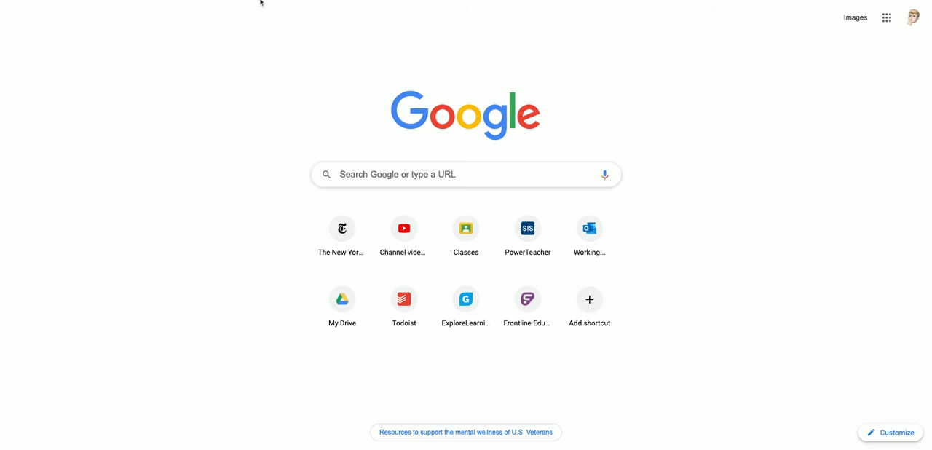
mouse_move(347, 1)
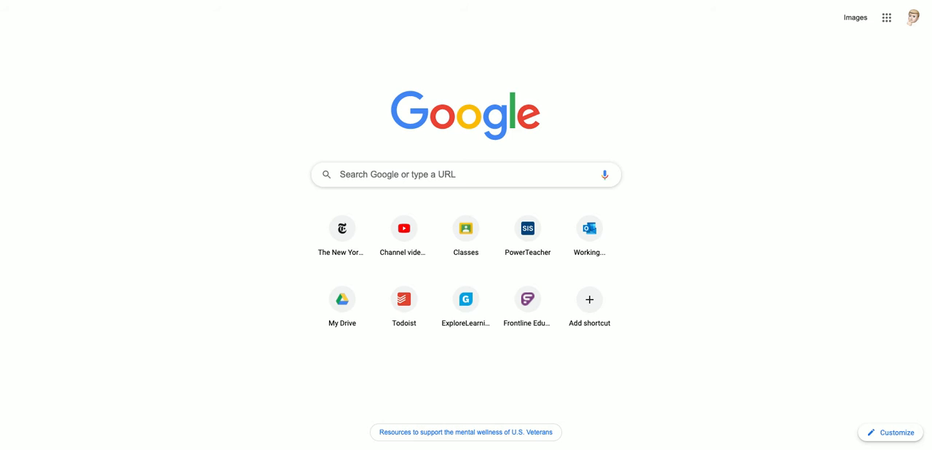
mouse_move(140, 3)
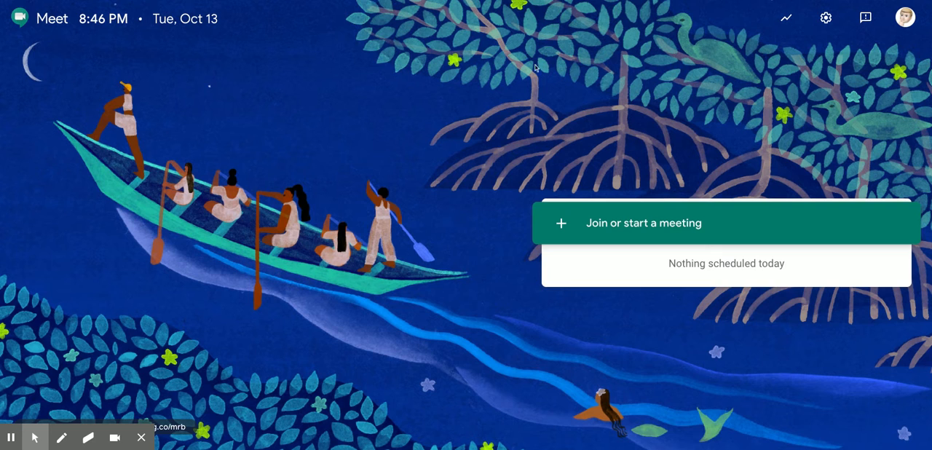
mouse_move(647, 82)
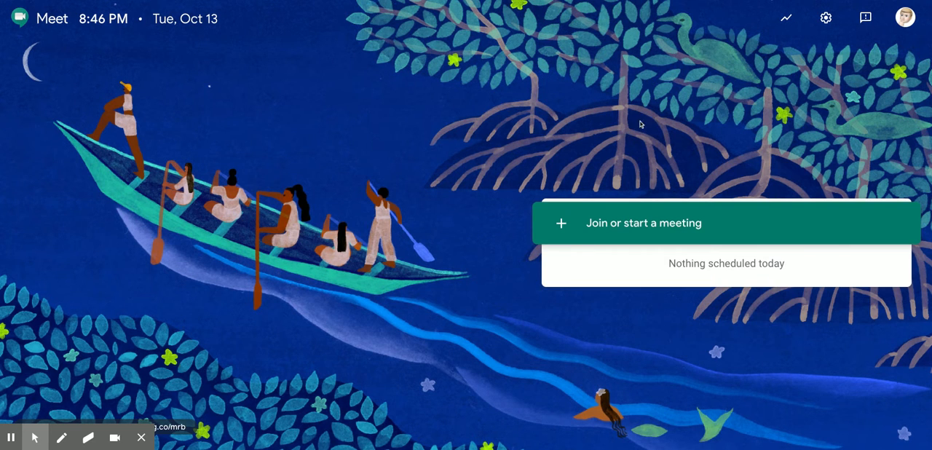
mouse_move(523, 131)
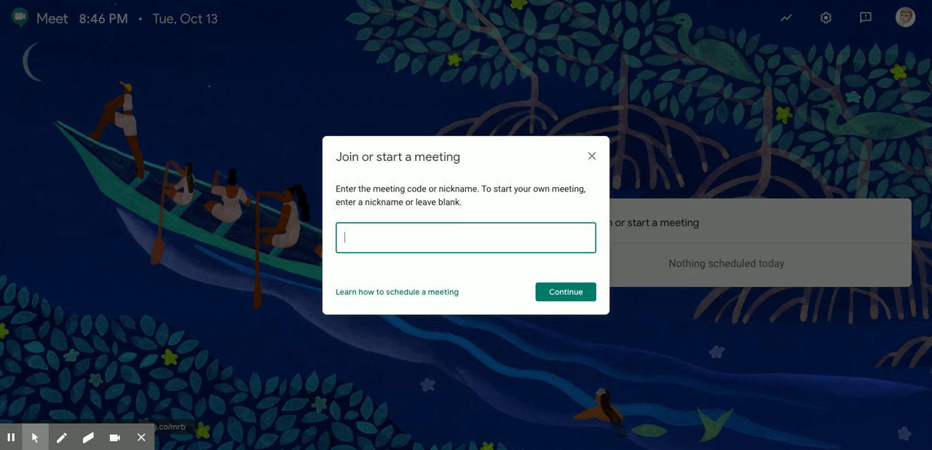
Enter the meeting nickname 'hesselhelp' and submit it to reach the pre-join screen.
text(hessel)
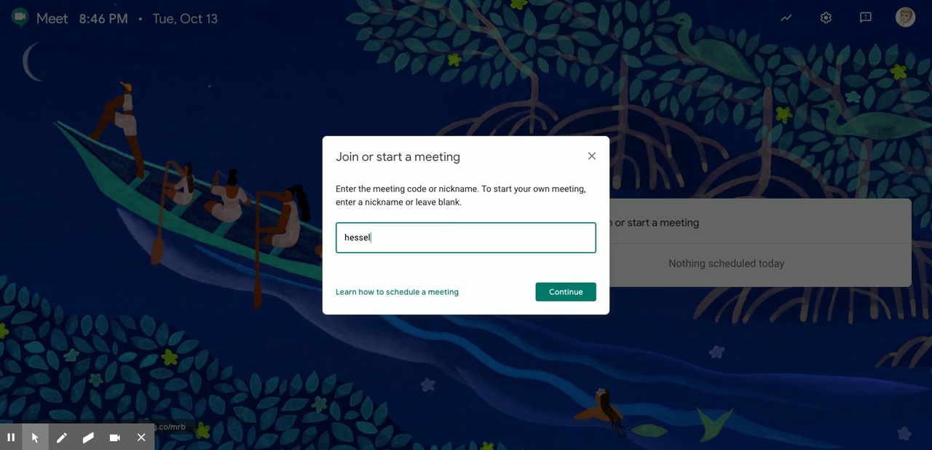
text(help)
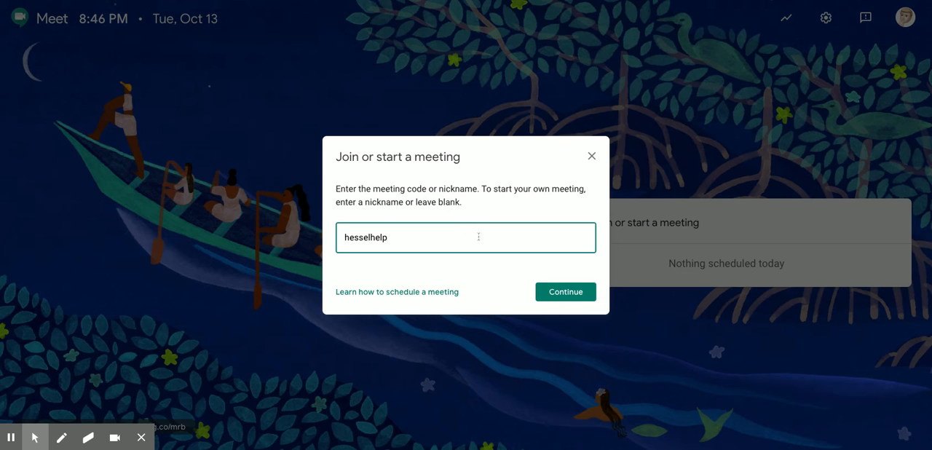
mouse_move(473, 289)
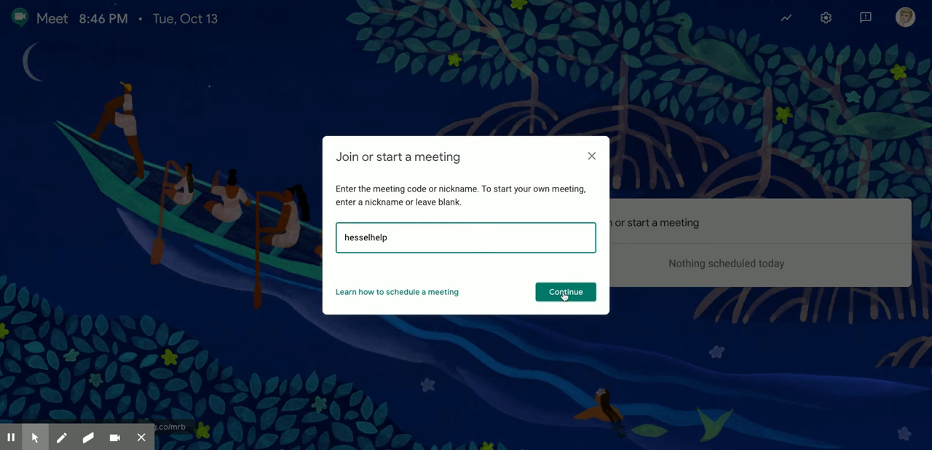
click(565, 291)
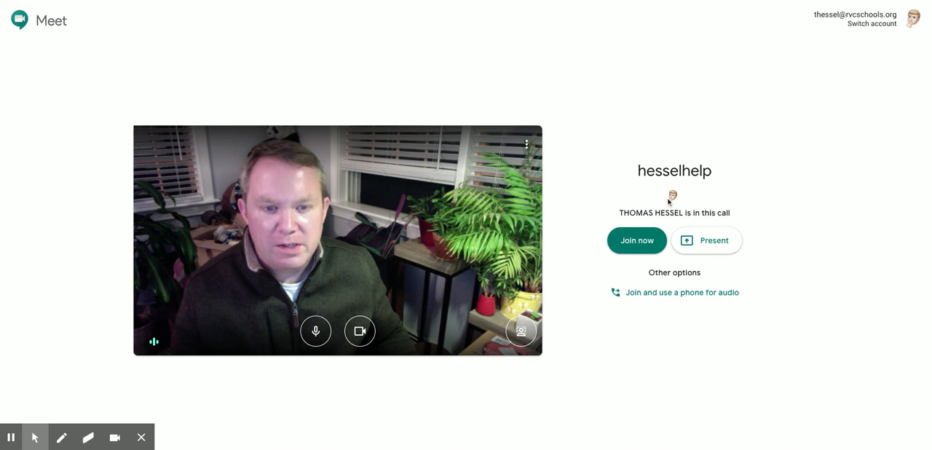
mouse_move(653, 203)
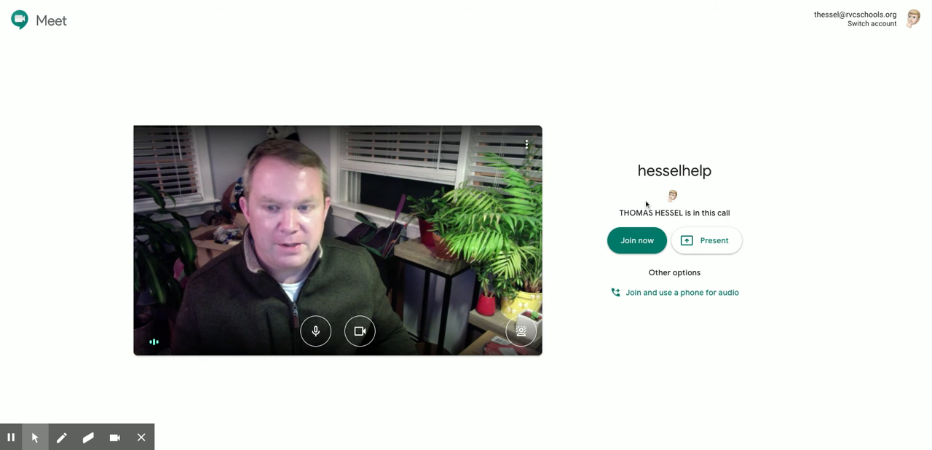
Join the hesselhelp call so both participants' video tiles appear.
click(636, 241)
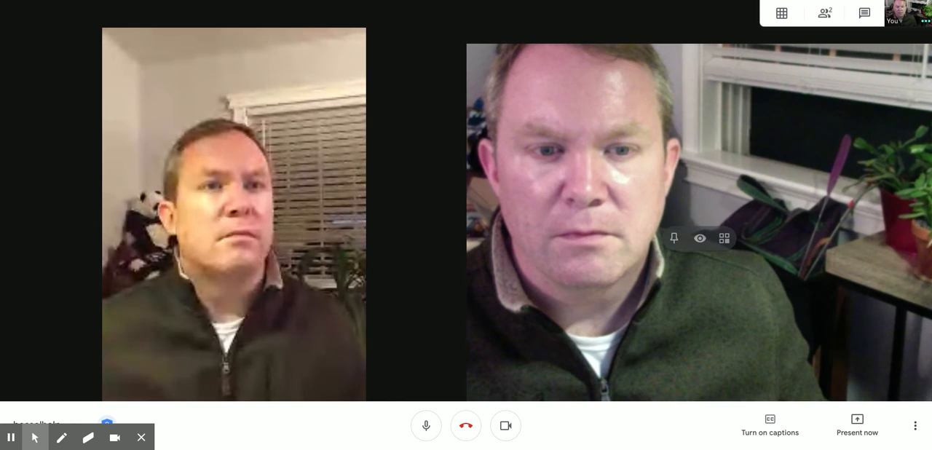